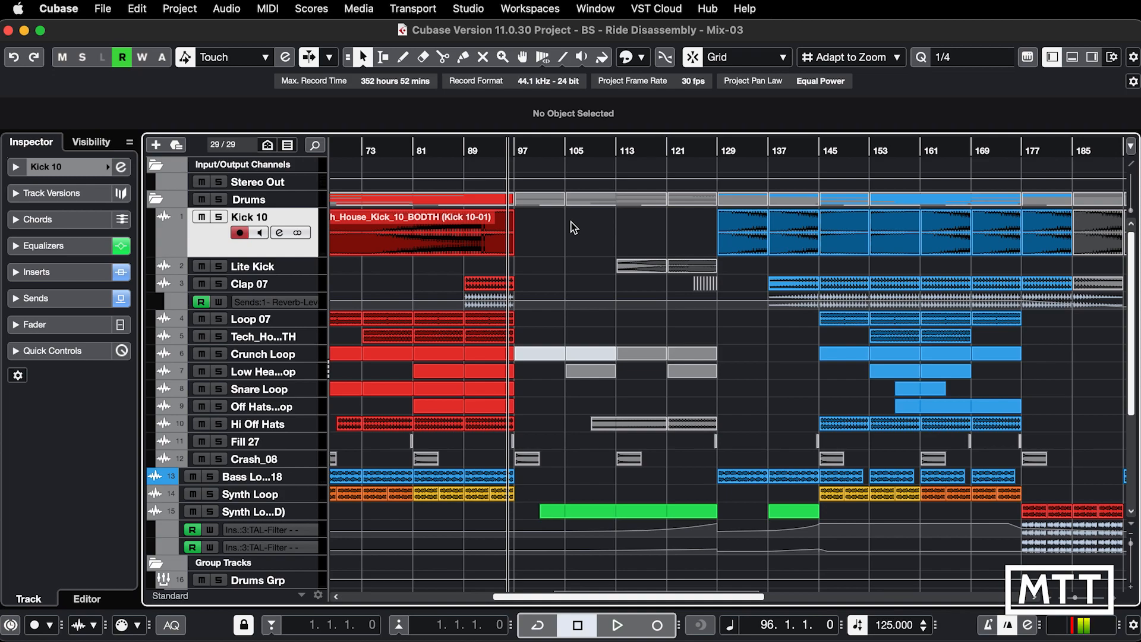
{"action": "mouse_move", "coordinate": [535, 223]}
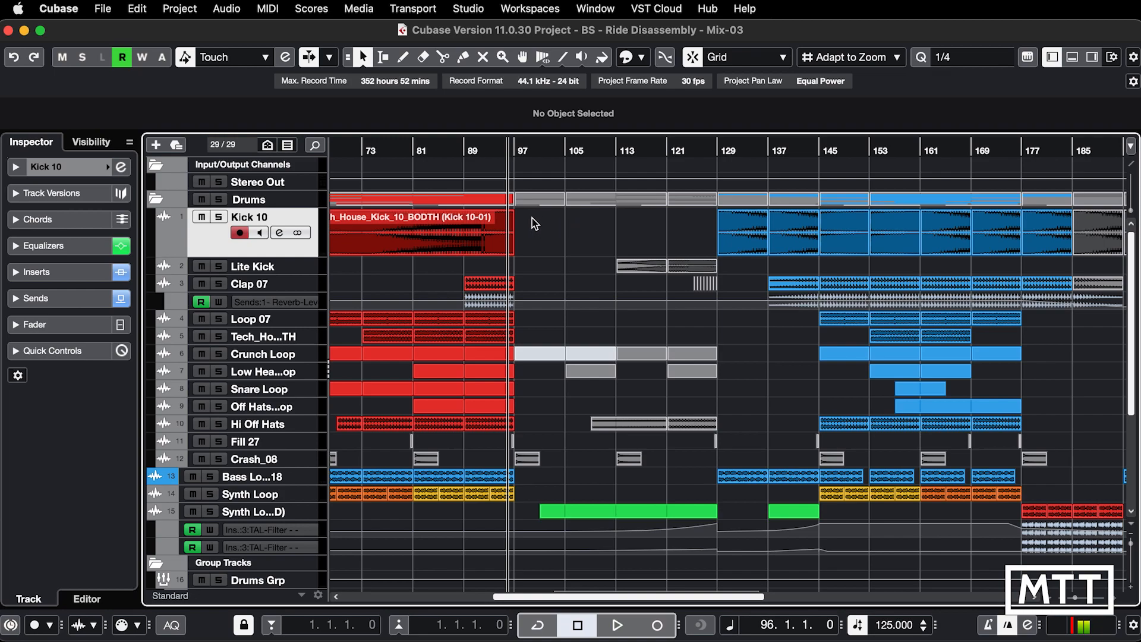
Step: Select the parts spanning bars 97 to 129 for the locator range
{"action": "left_click", "coordinate": [602, 197]}
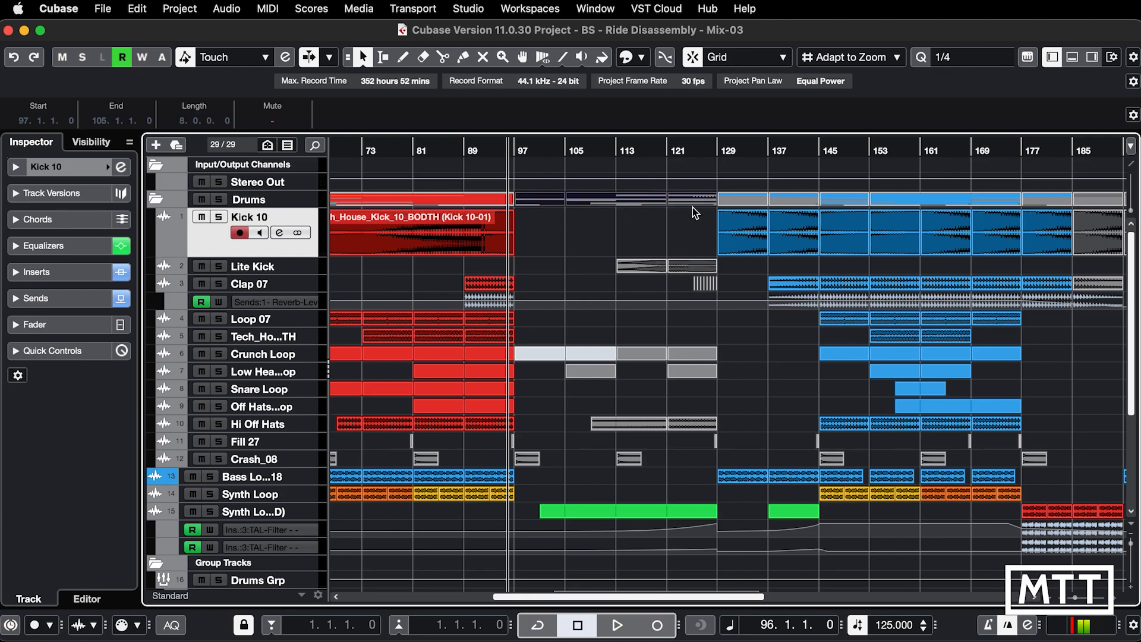
{"action": "mouse_move", "coordinate": [615, 242]}
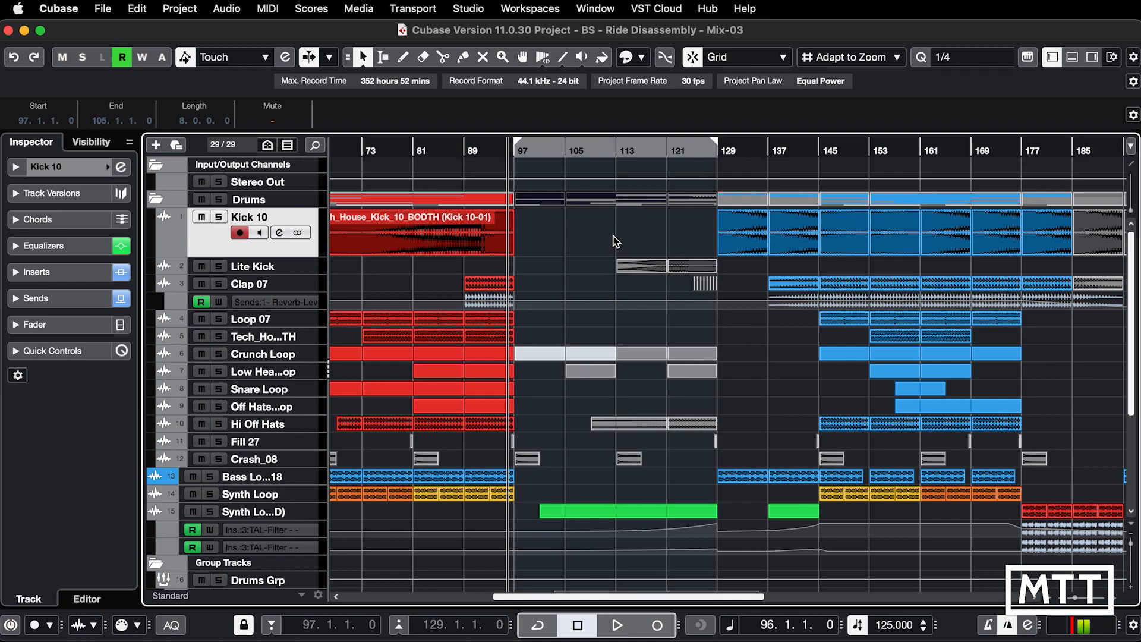
{"action": "mouse_move", "coordinate": [635, 232]}
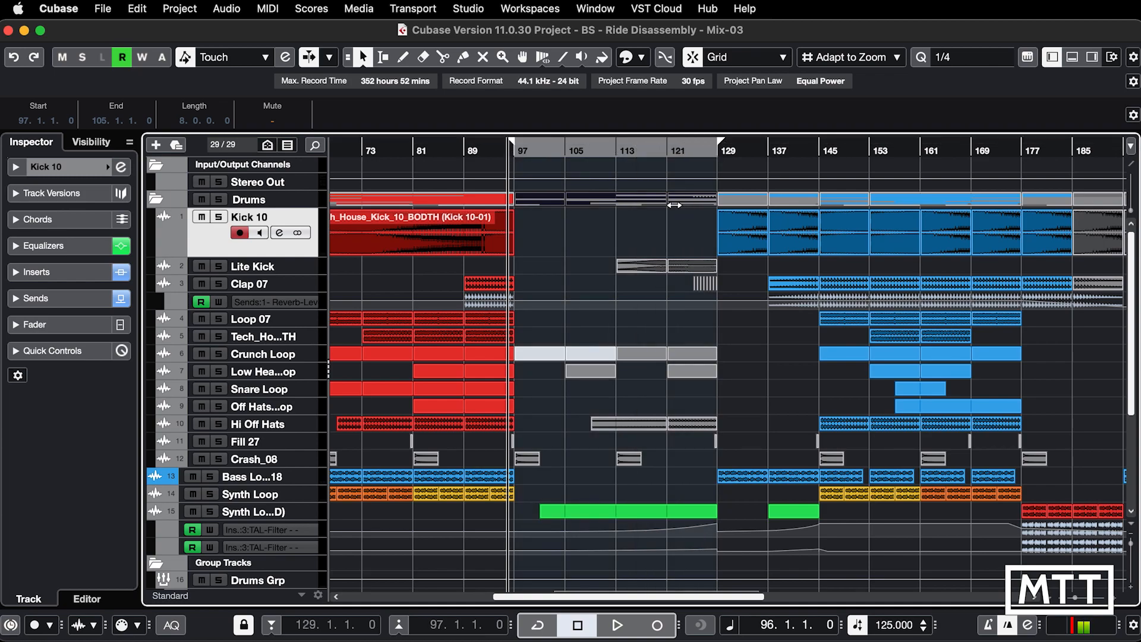
Step: Enable cycle over the swapped 129–97 range and return the cursor to bar 95
{"action": "left_click", "coordinate": [544, 625]}
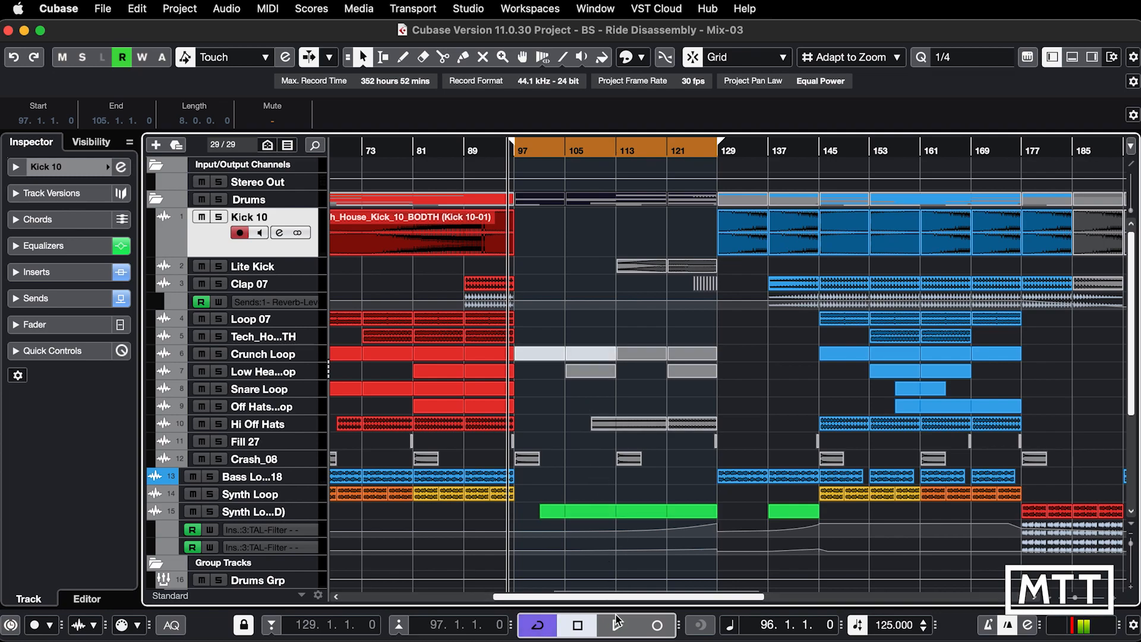
{"action": "left_click", "coordinate": [616, 623]}
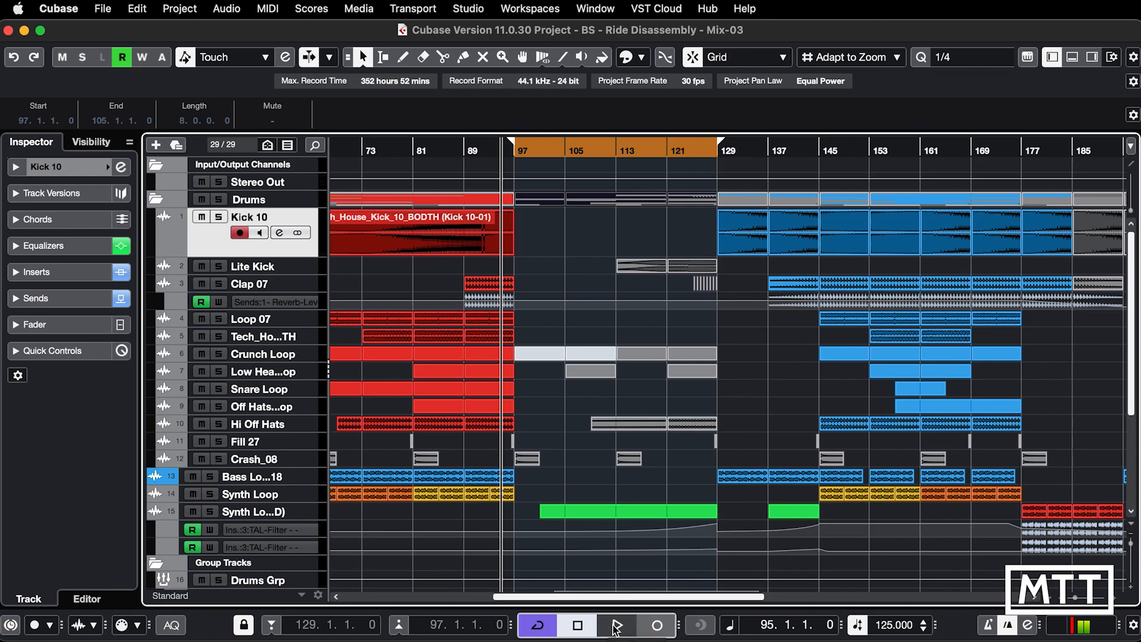
Step: Play from bar 95, letting playback jump past bars 97–129, then stop
{"action": "left_click", "coordinate": [618, 625]}
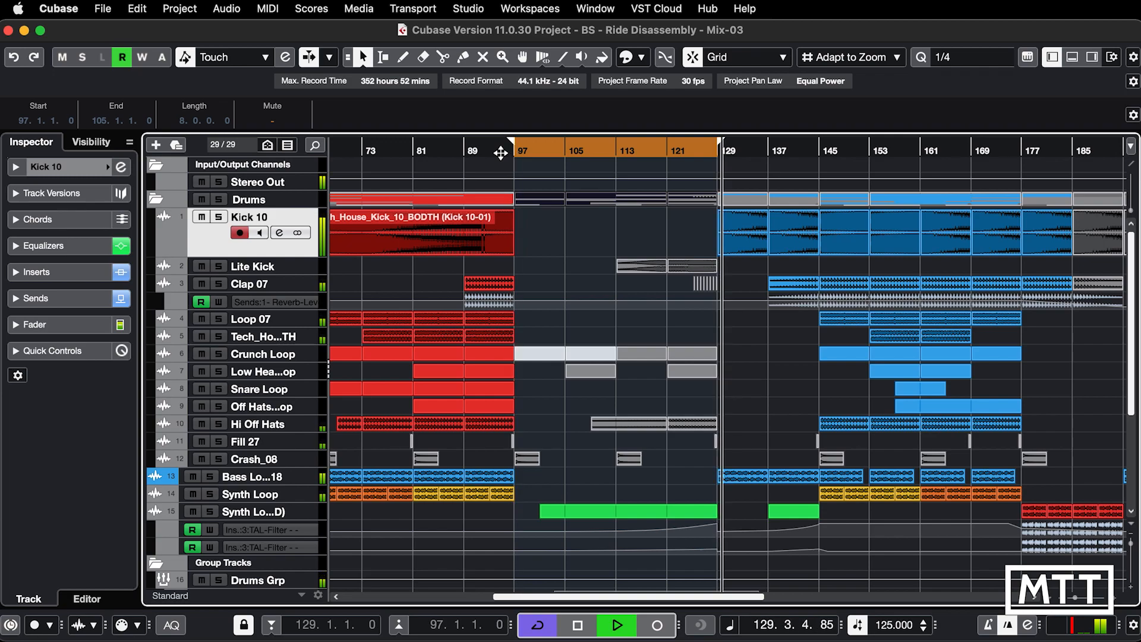
{"action": "left_click", "coordinate": [618, 623]}
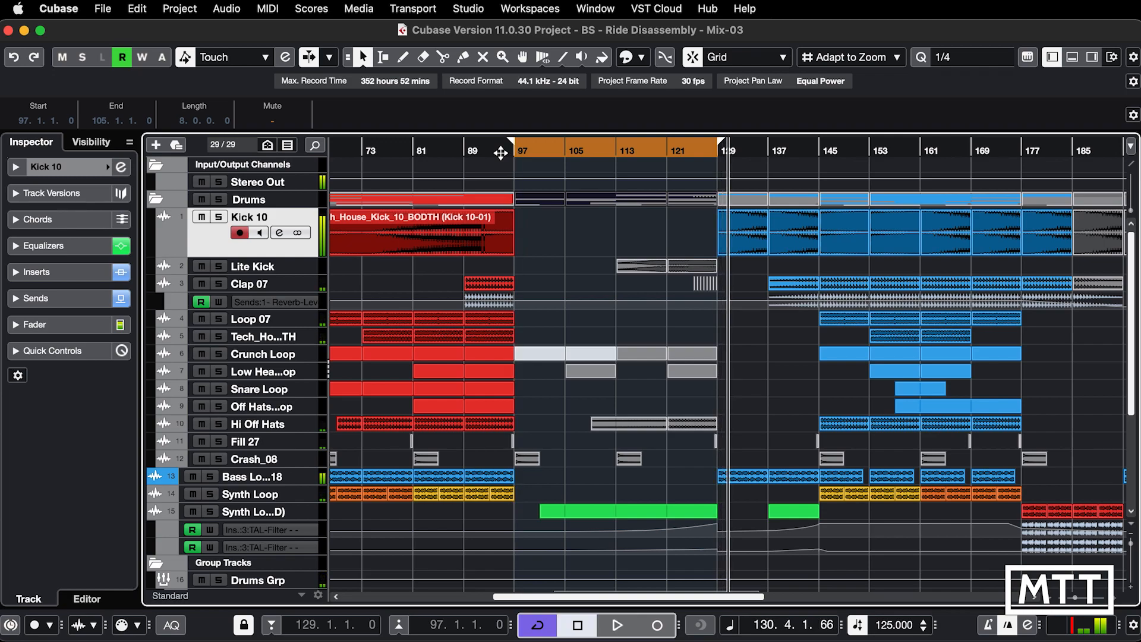